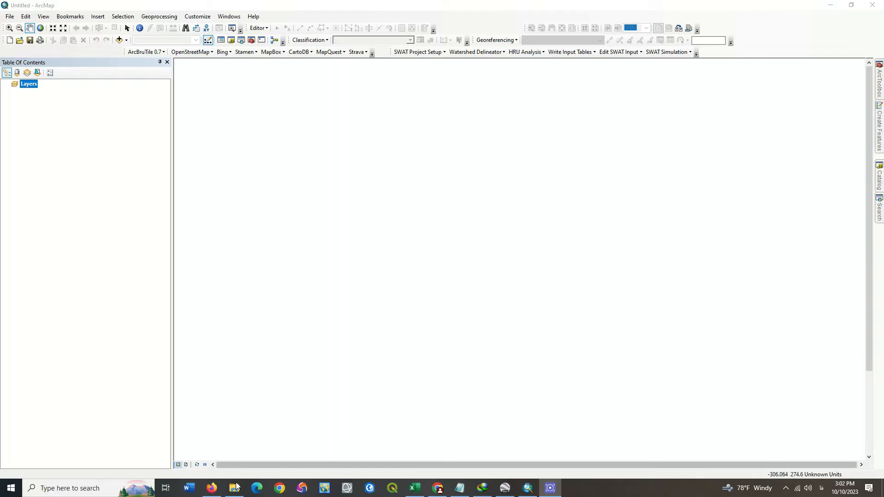
Step: Extract Portable_Basemap_Server_3.1.zip into a folder beside the archive
left_click(233, 488)
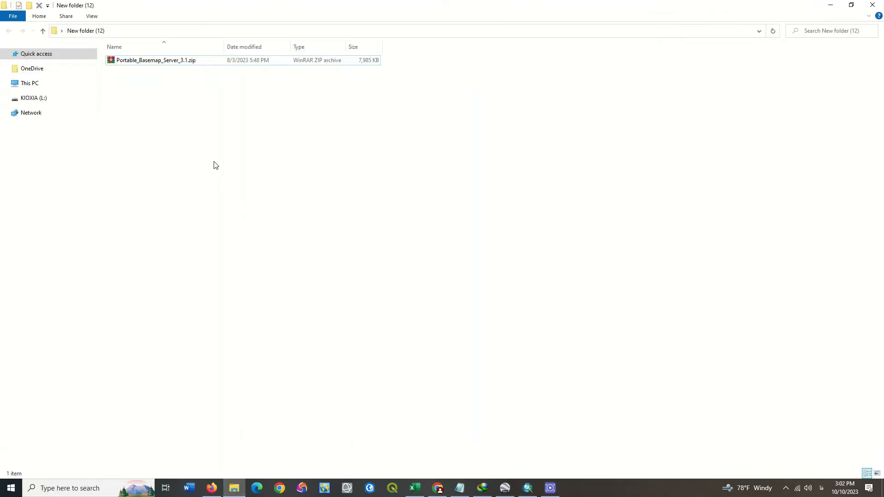
right_click(156, 60)
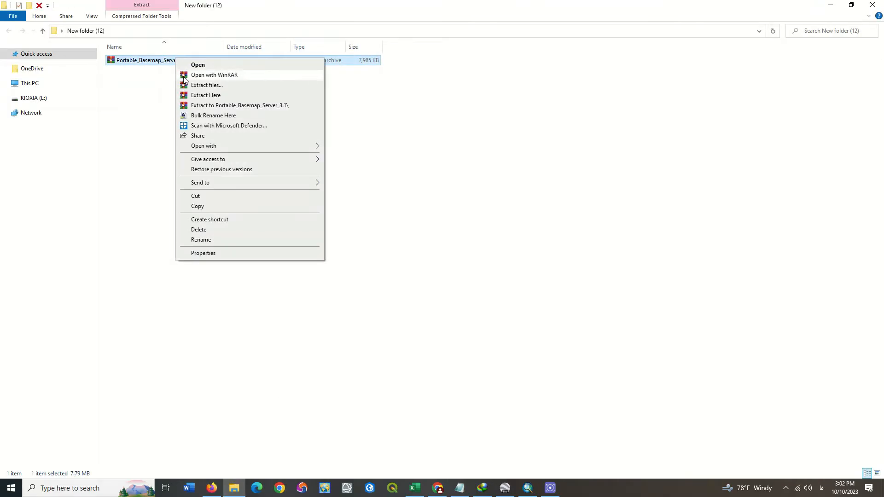
left_click(253, 110)
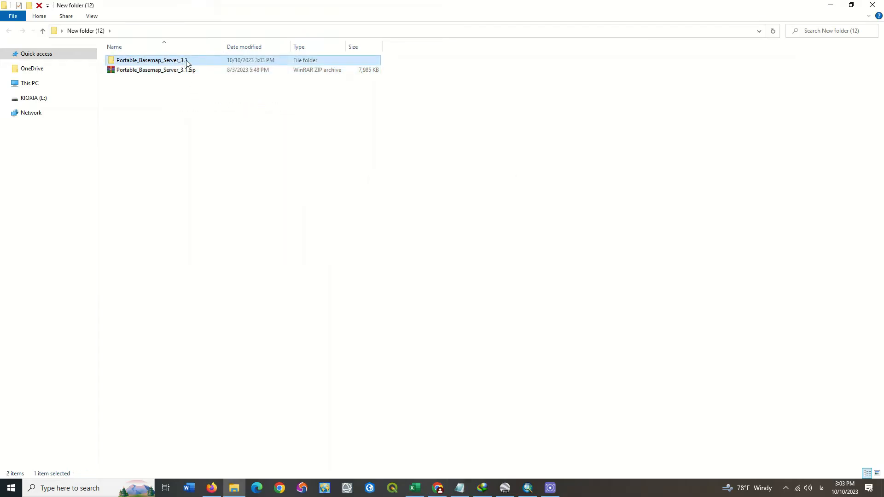
Step: Run PortableBasemapServer.exe from the extracted folder as administrator
double_click(151, 60)
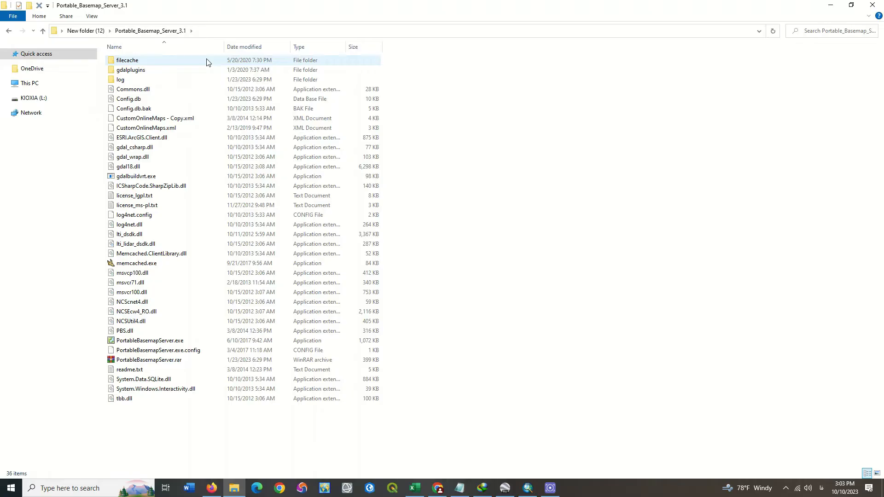
left_click(149, 341)
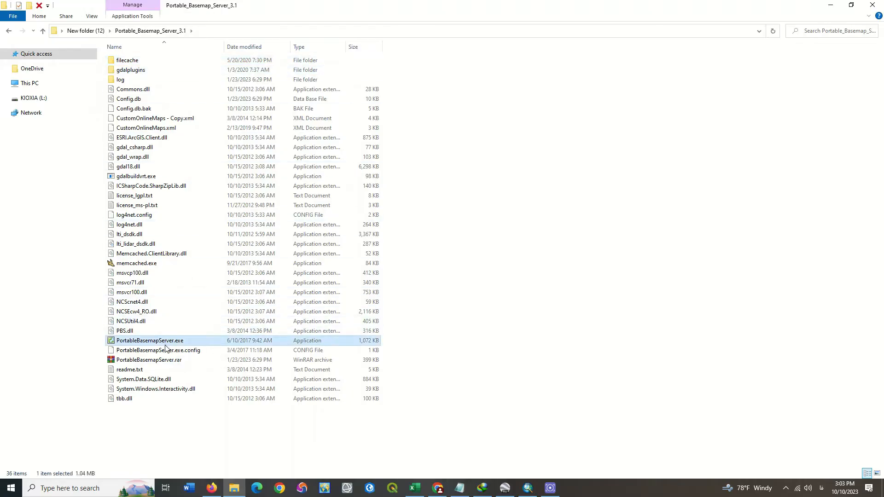
mouse_move(201, 344)
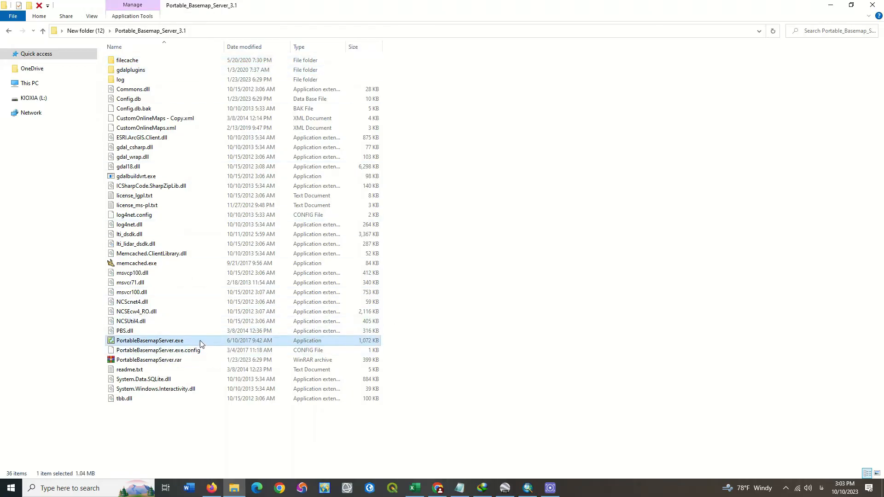
right_click(150, 341)
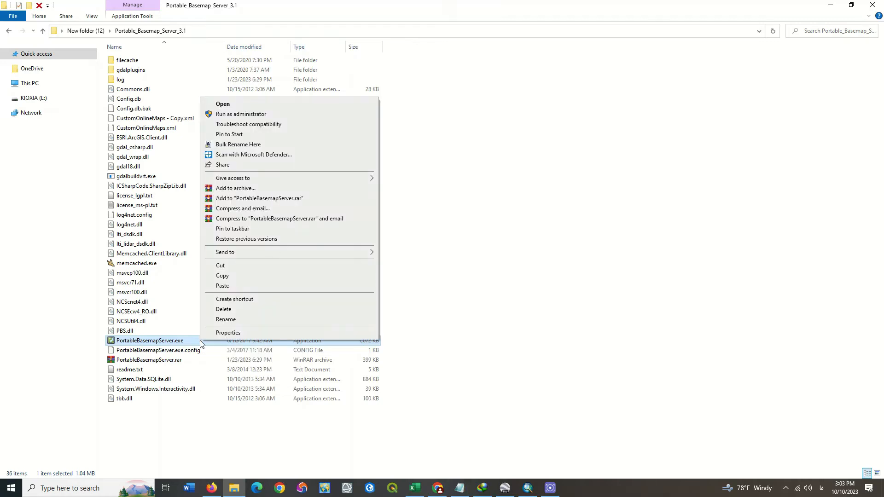
mouse_move(240, 114)
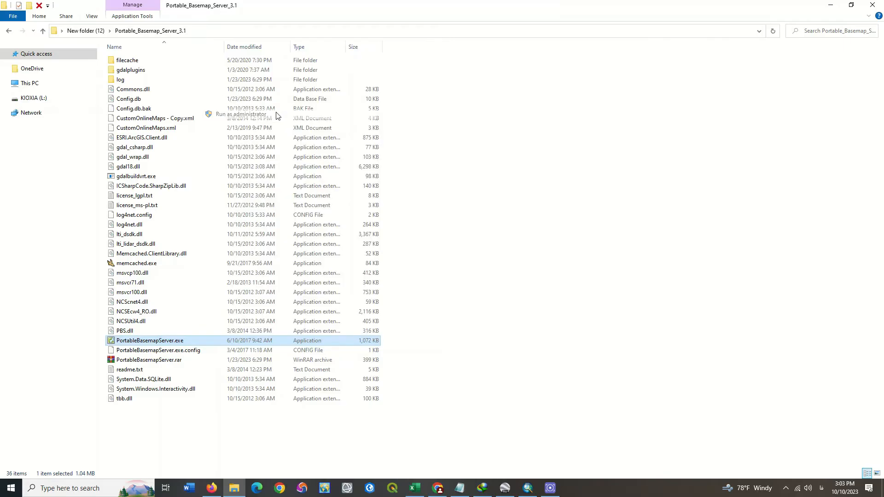
mouse_move(416, 316)
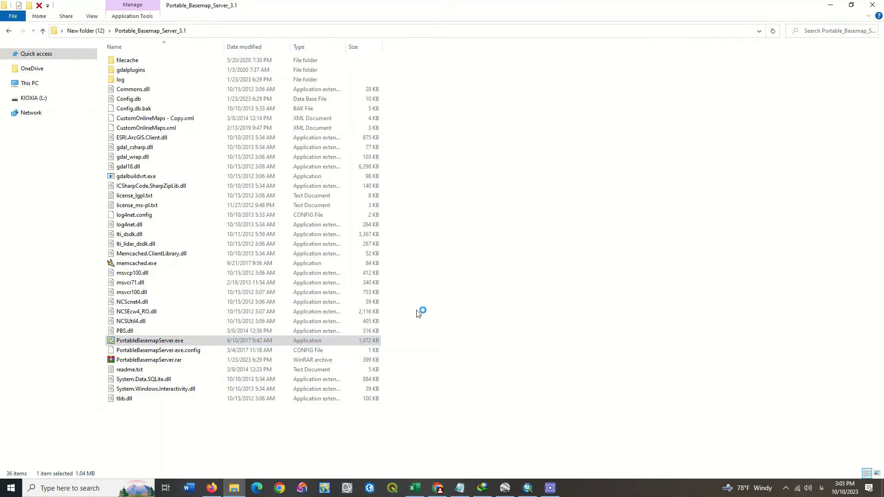
double_click(149, 340)
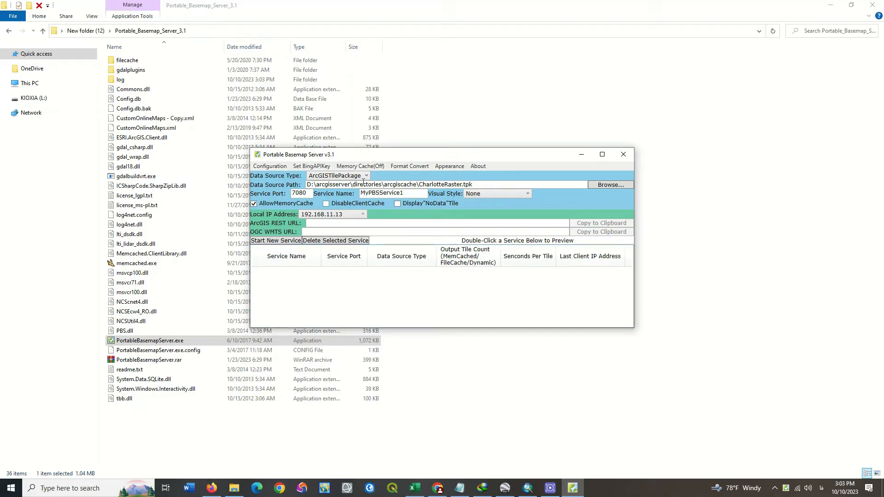
Step: Choose GoogleMapsImagery from the Data Source Type dropdown
left_click(365, 175)
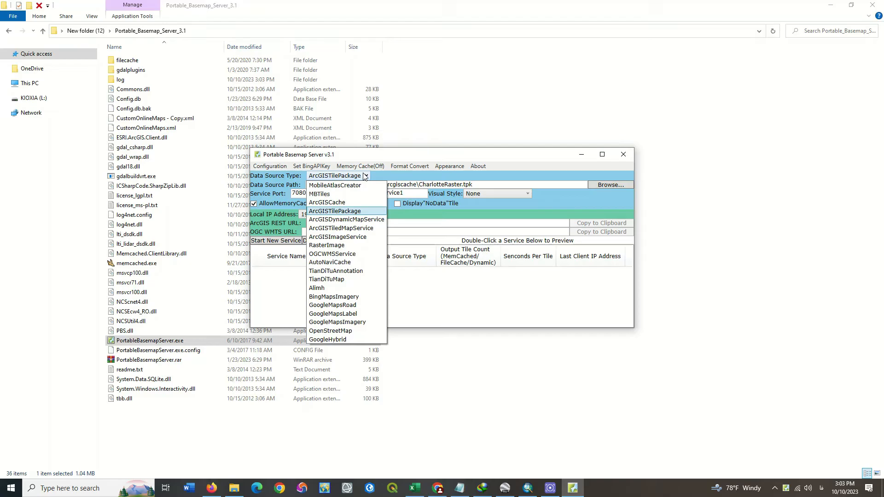
mouse_move(362, 211)
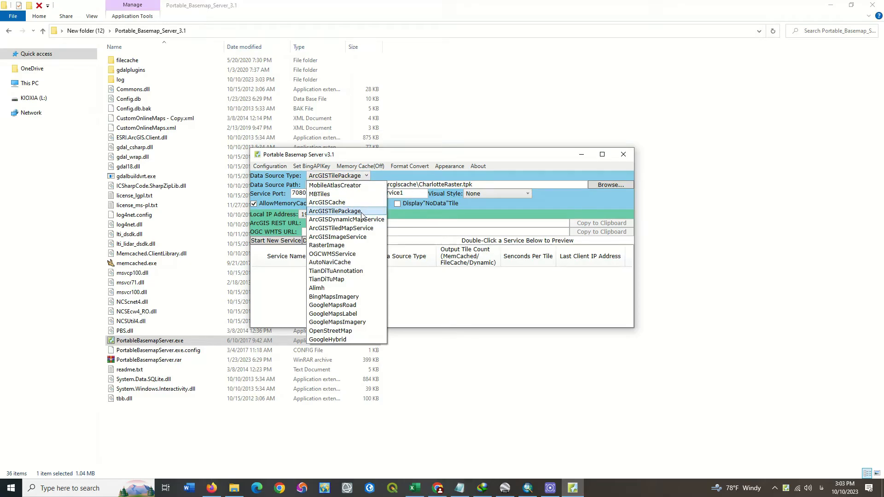
mouse_move(336, 272)
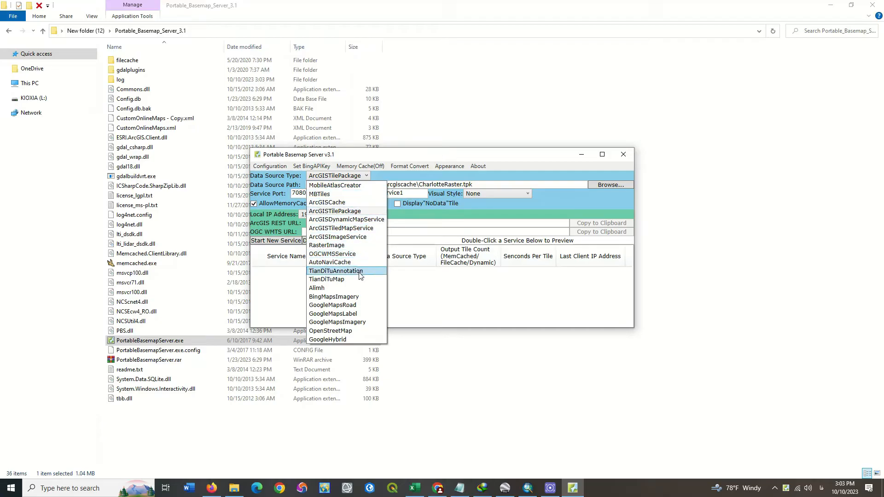
mouse_move(360, 321)
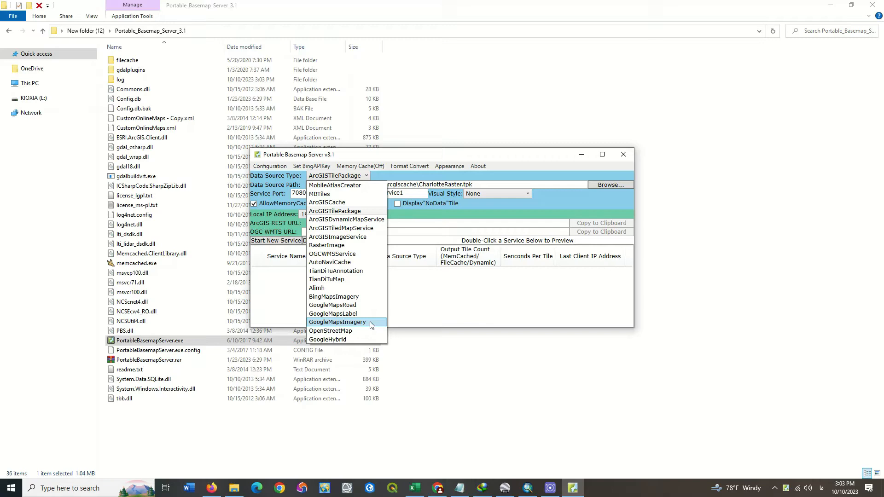
left_click(337, 322)
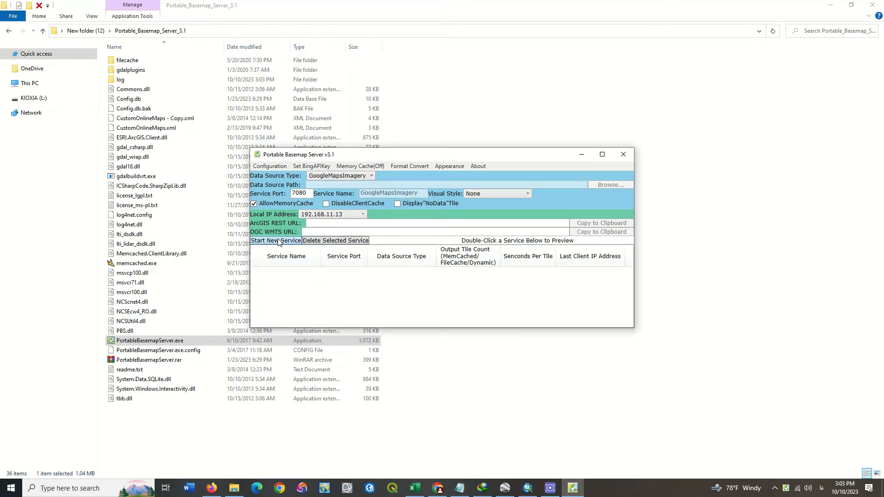
Step: Start the GoogleMapsImagery service on port 7080 and copy its OGC WMTS URL
left_click(276, 240)
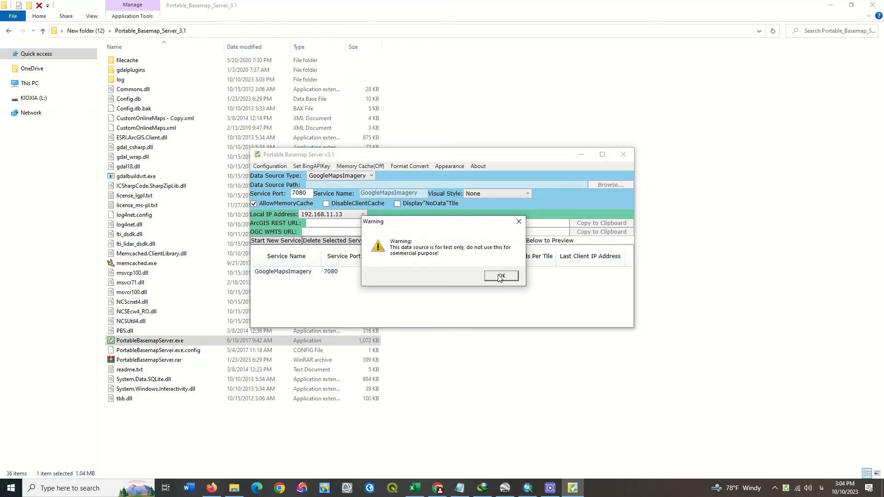
left_click(500, 276)
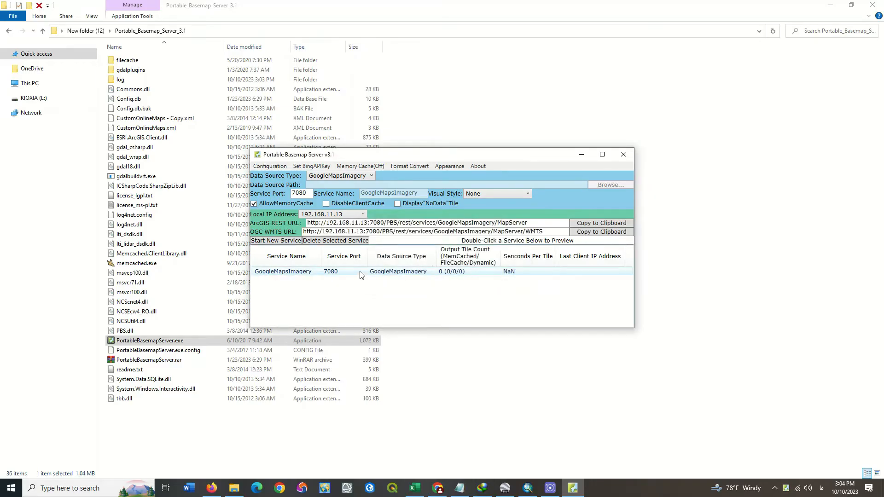
left_click(397, 271)
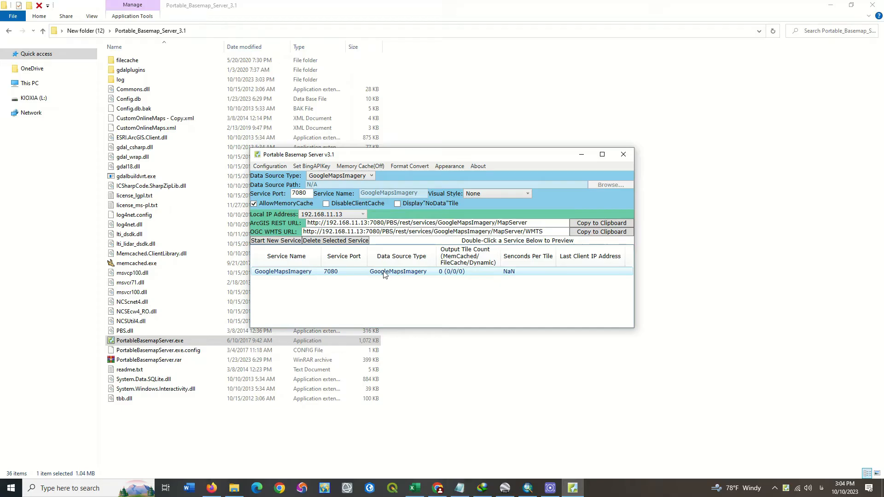
mouse_move(601, 232)
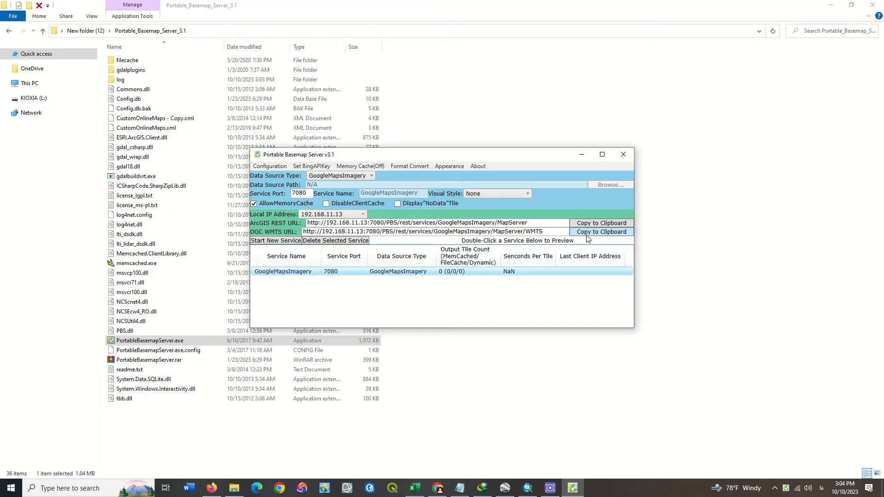
left_click(600, 232)
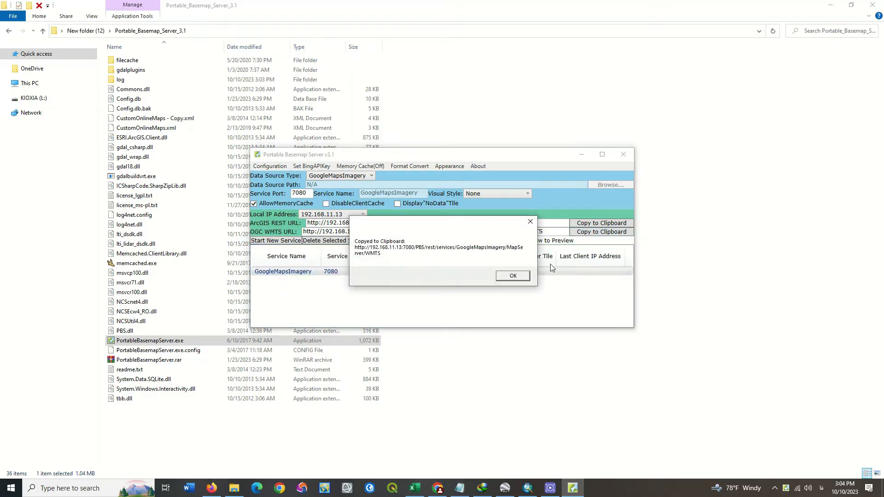
left_click(512, 275)
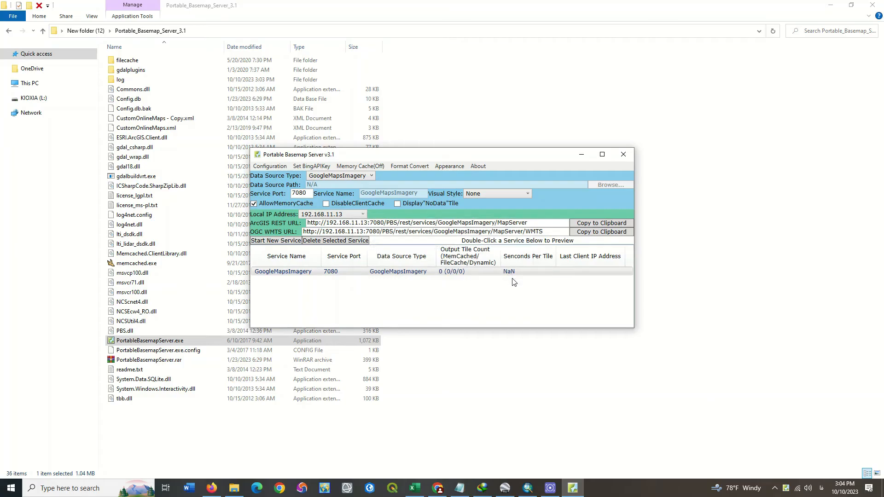
mouse_move(518, 441)
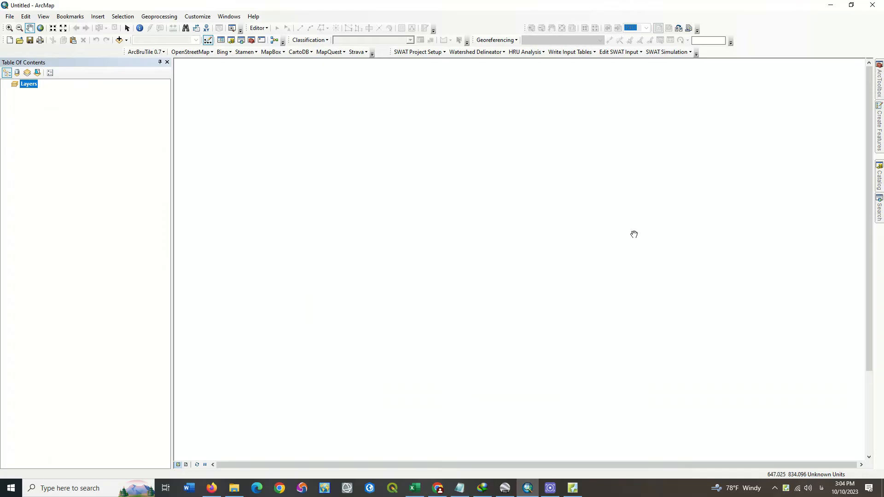
Step: Open the Catalog window and expand GIS Servers
left_click(877, 175)
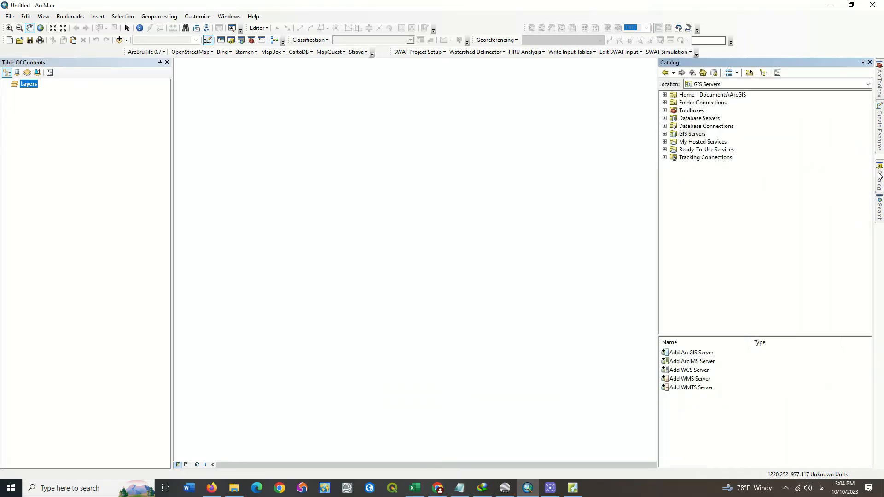
left_click(692, 133)
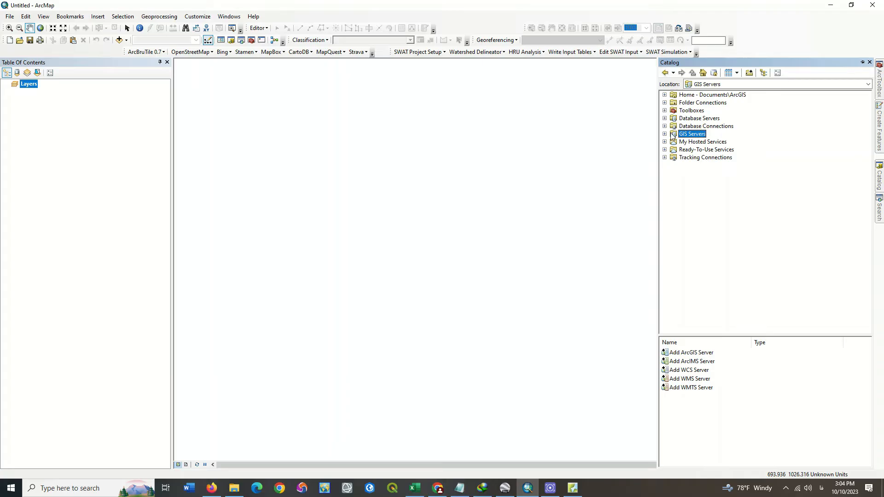
left_click(664, 133)
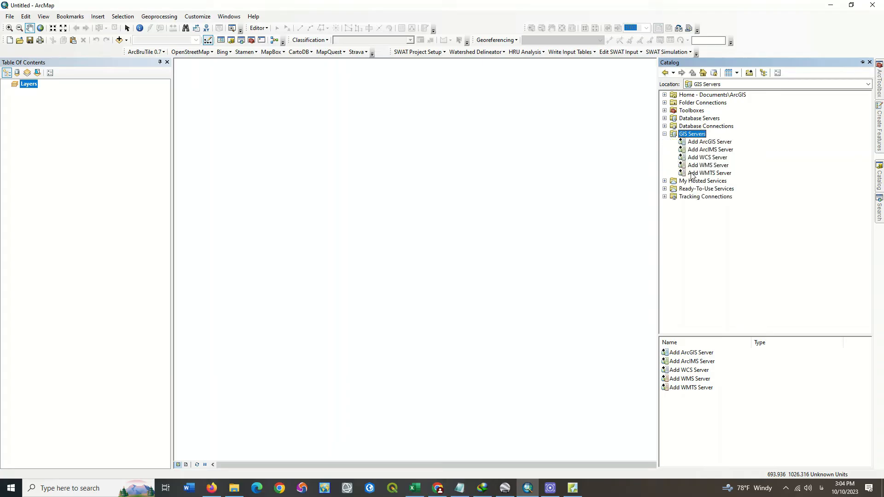
Step: Add a WMTS server connection using the pasted 192.168.11.13:7080 URL and its layers
double_click(708, 173)
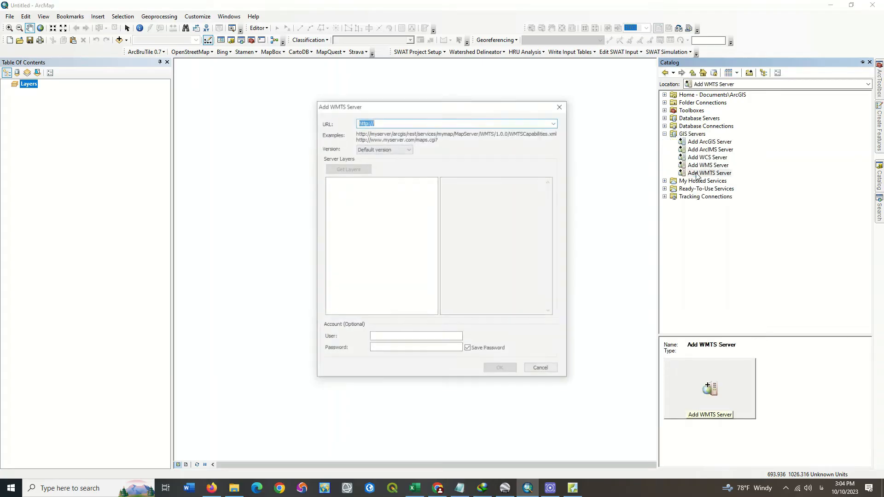
right_click(451, 122)
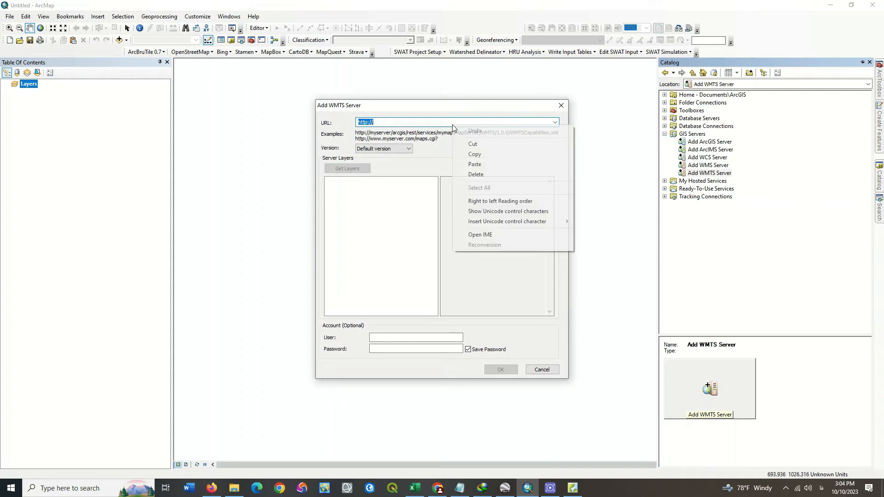
left_click(474, 164)
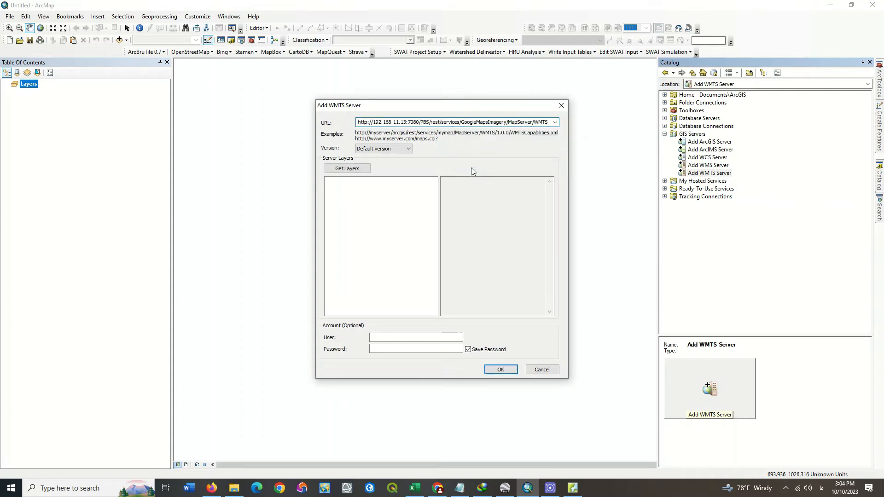
left_click(347, 168)
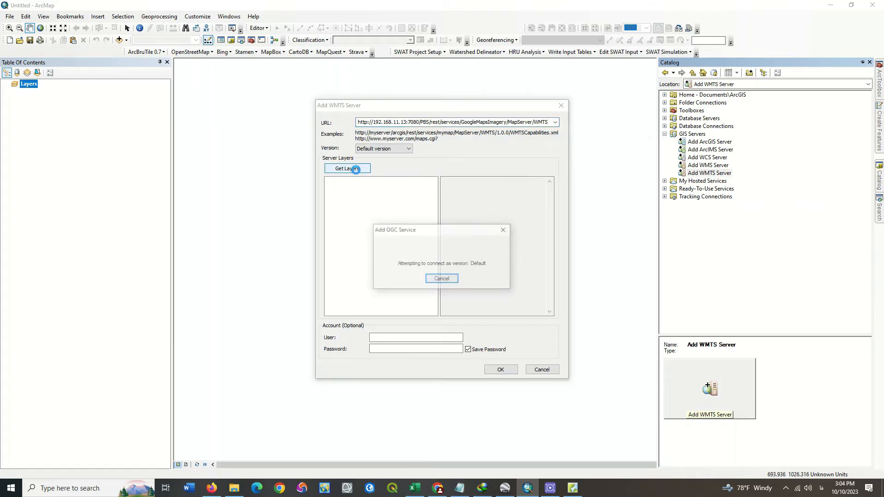
left_click(347, 168)
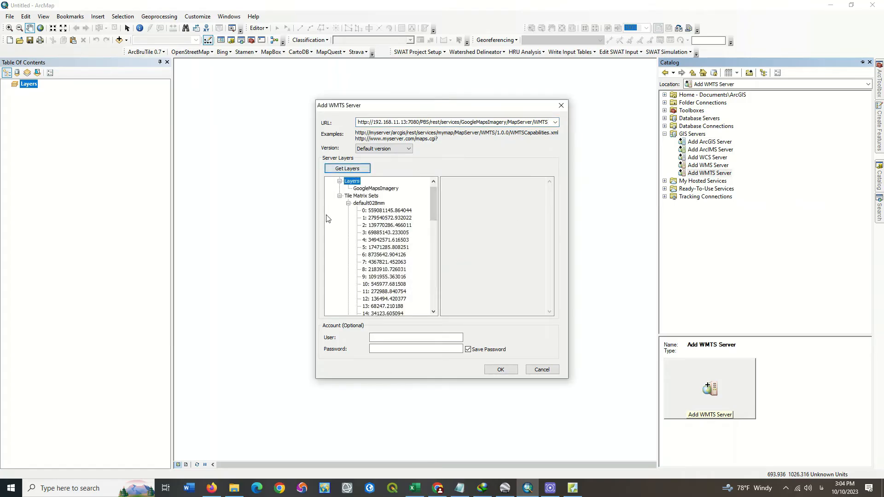
mouse_move(499, 369)
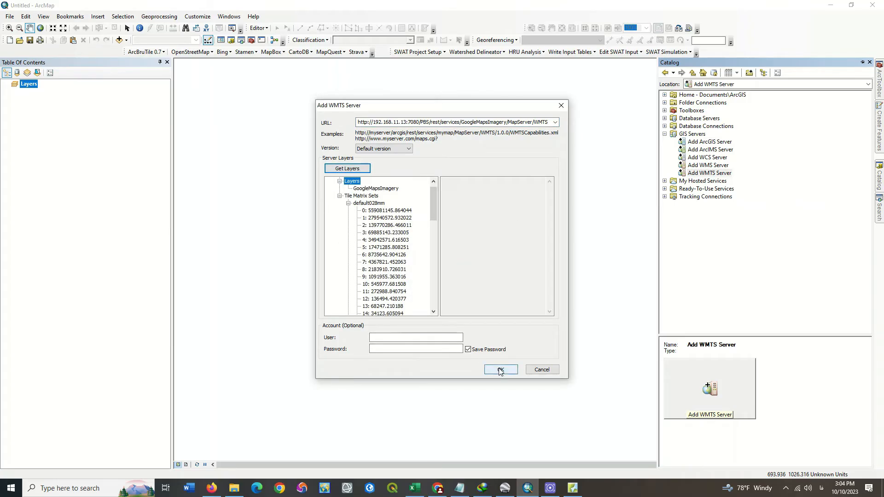
left_click(498, 369)
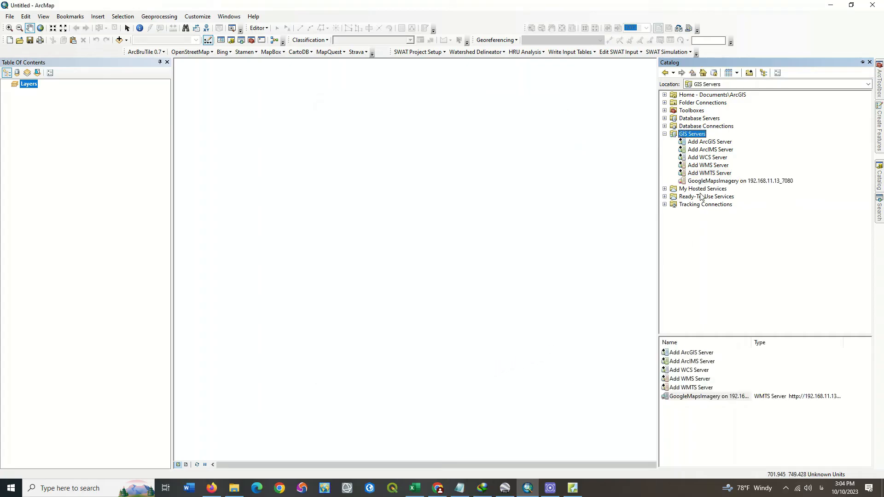
Step: Expand the GoogleMapsImagery connection and add its WMTS layer to the map
left_click(739, 180)
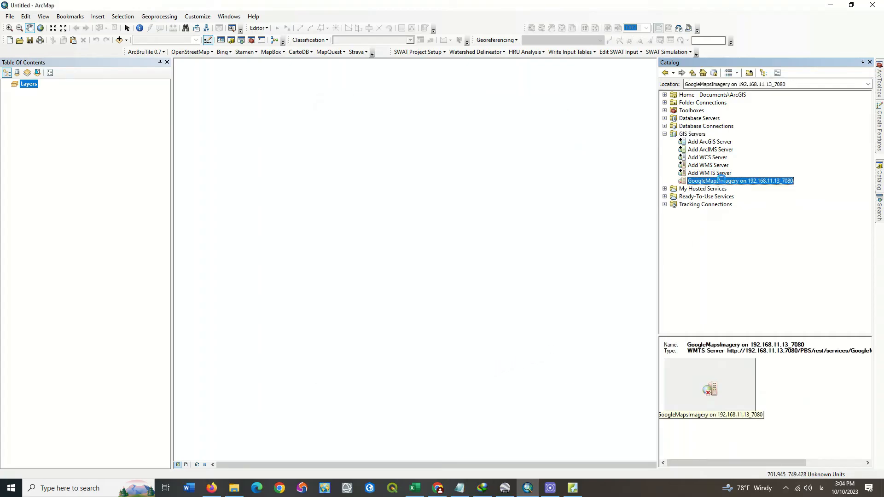
left_click(665, 181)
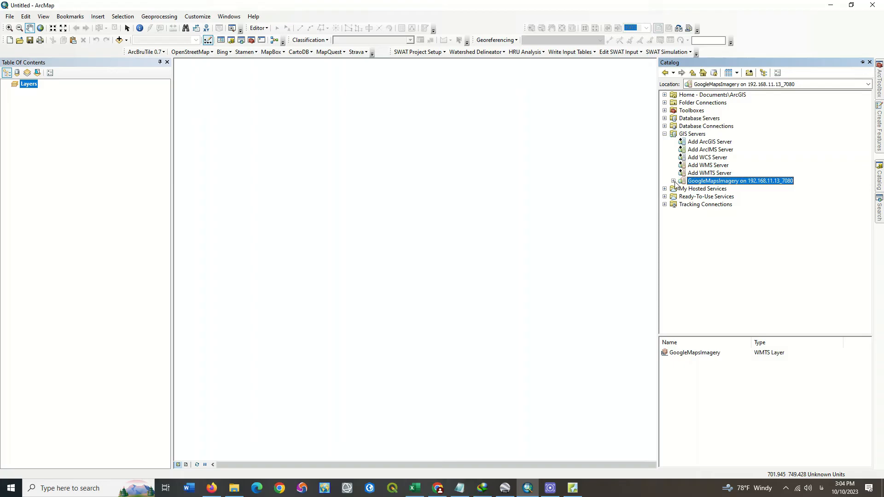
left_click(672, 181)
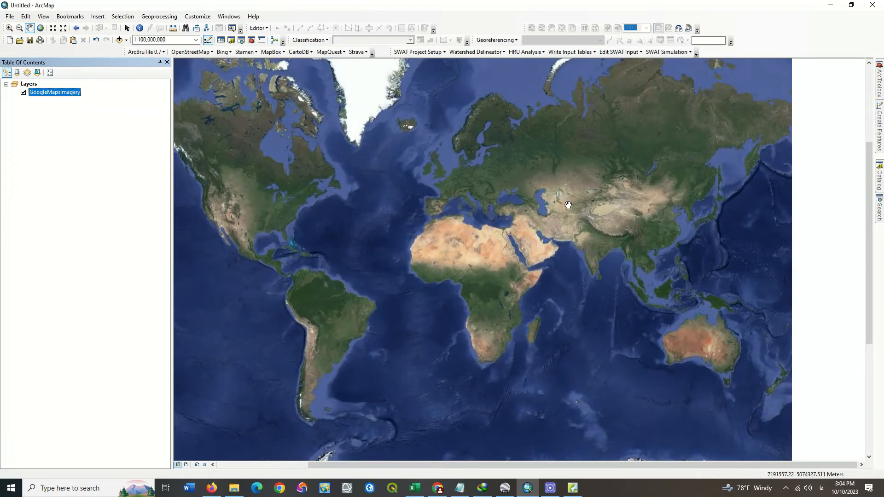
Step: Zoom from world view to about 1:10,000 on a green mountain valley
scroll("up", 3)
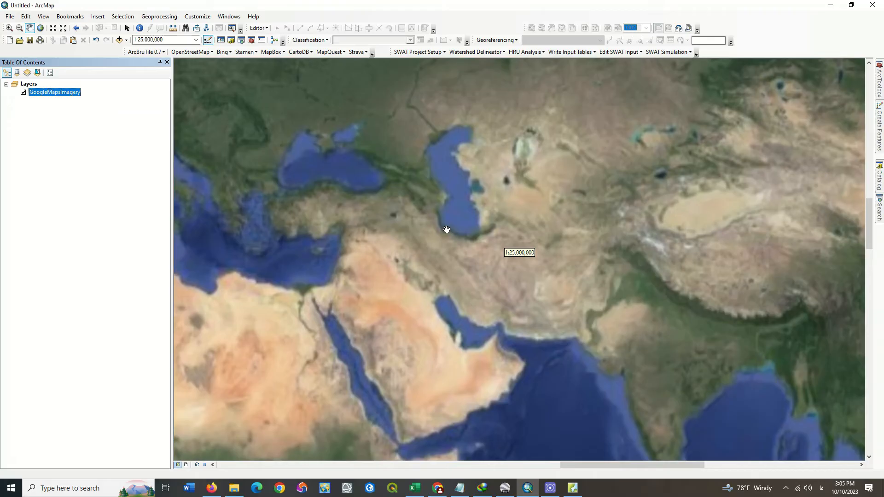
mouse_move(377, 208)
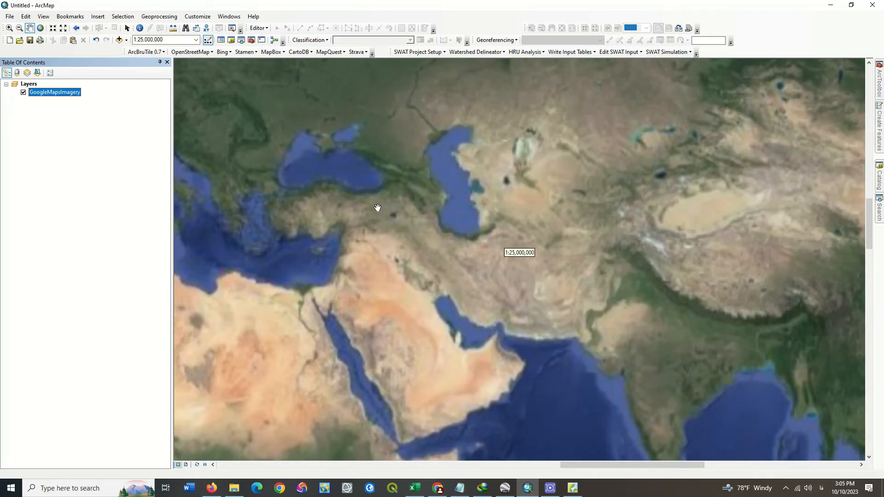
scroll("up", 3)
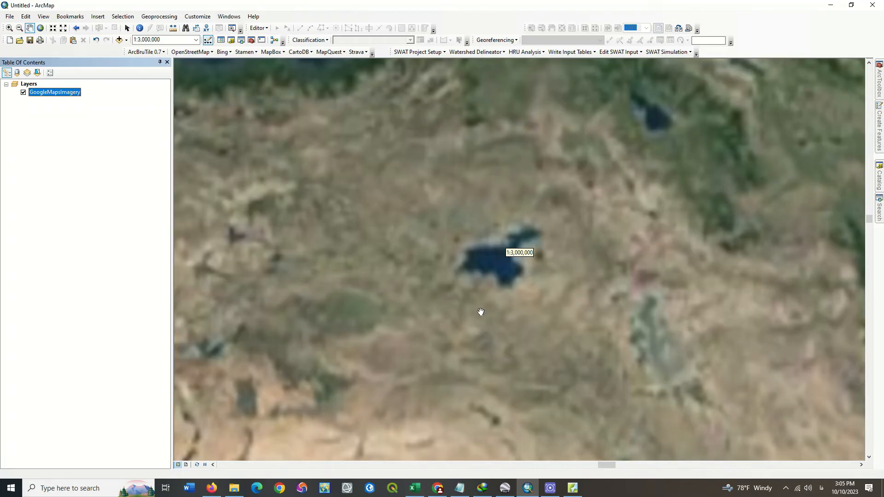
mouse_move(478, 324)
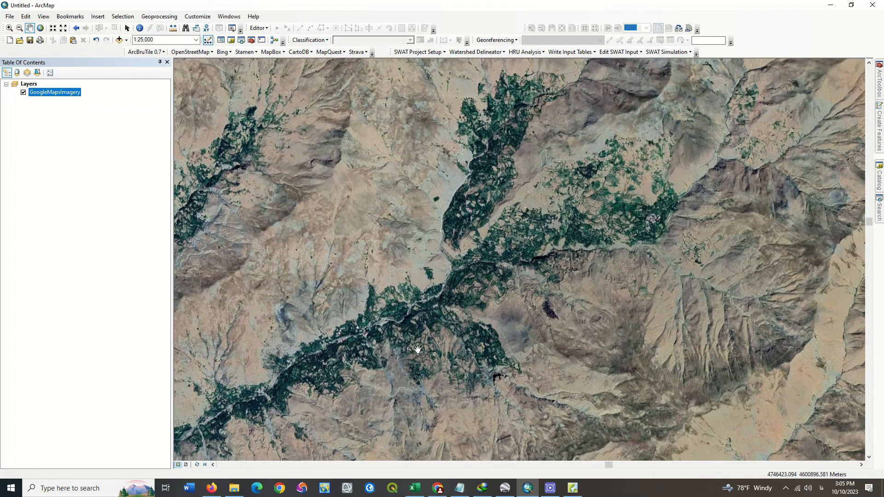
scroll("up", 3)
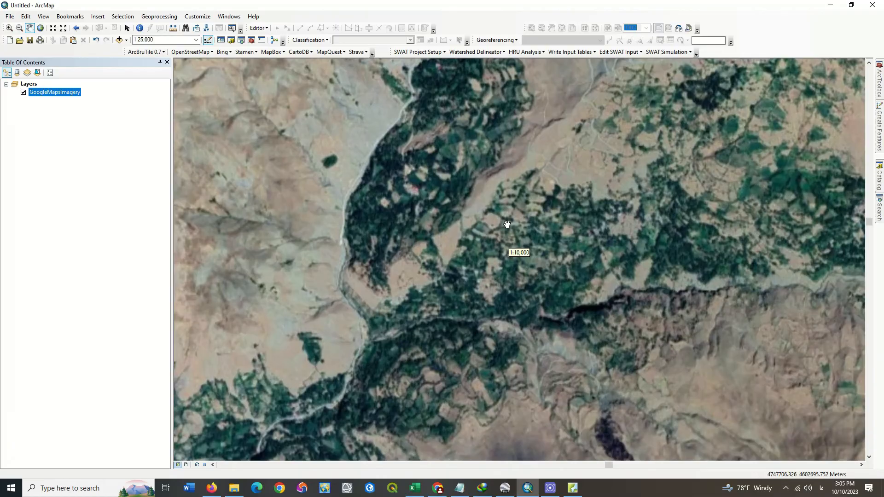